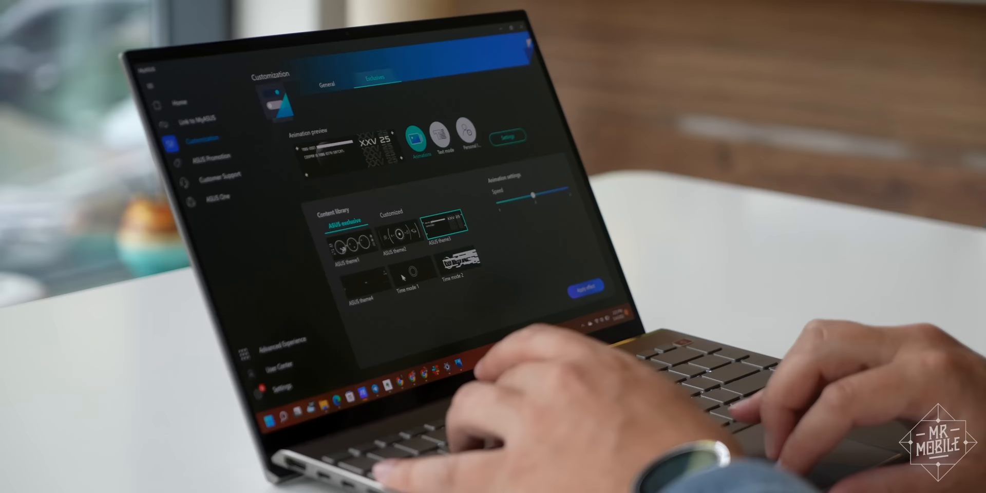
# Select the Time mode 1 clock animation from the ASUS exclusive content library
pyautogui.click(407, 274)
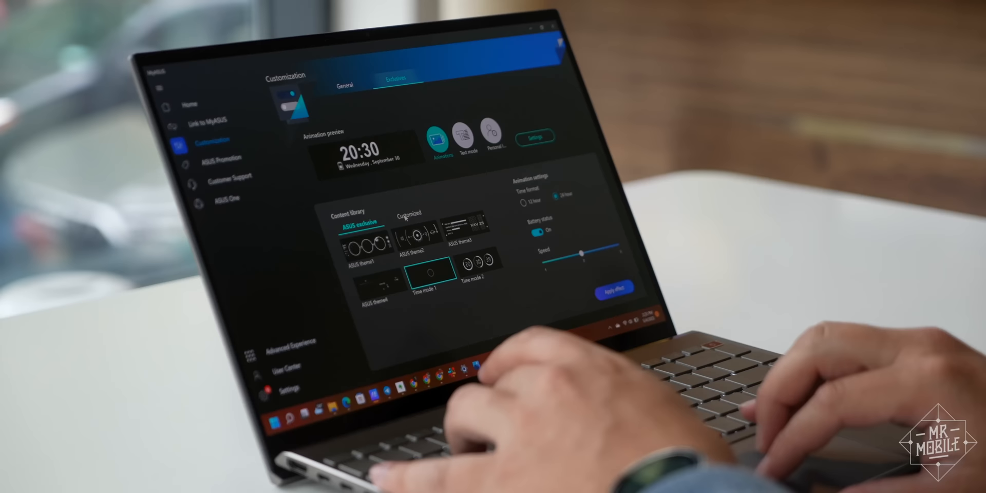